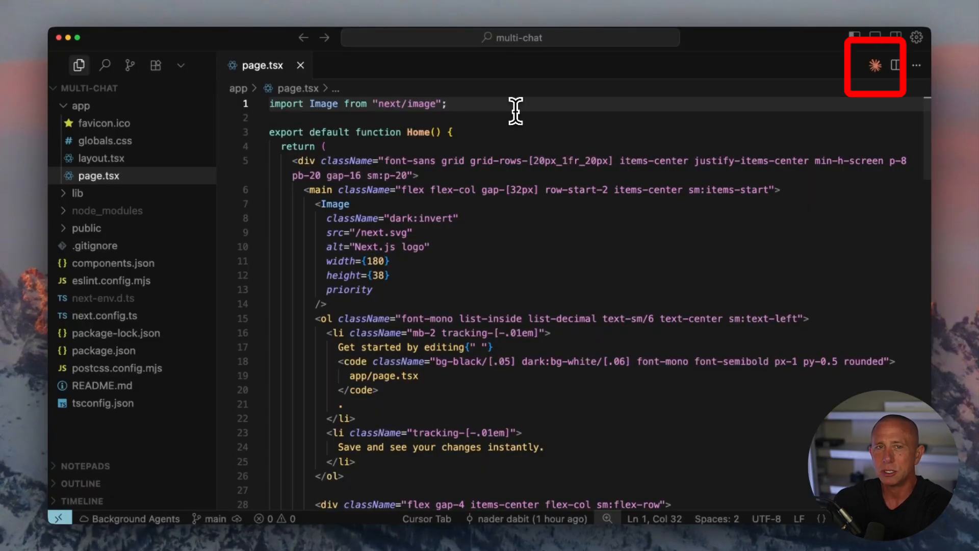
{"action": "mouse_move", "coordinate": [555, 116]}
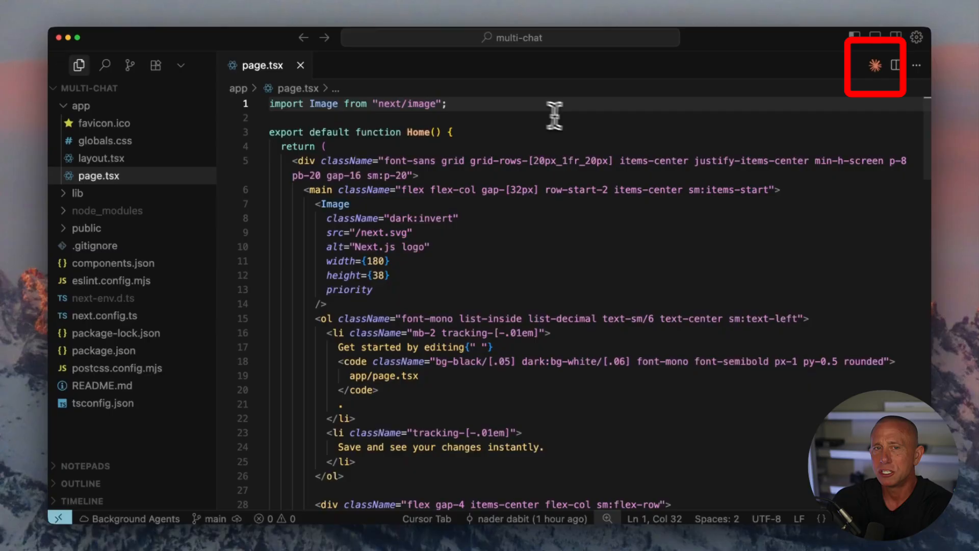
Launch a Claude Code session beside page.tsx and begin the 'add an AI chat interface' prompt.
{"action": "left_click", "coordinate": [874, 65]}
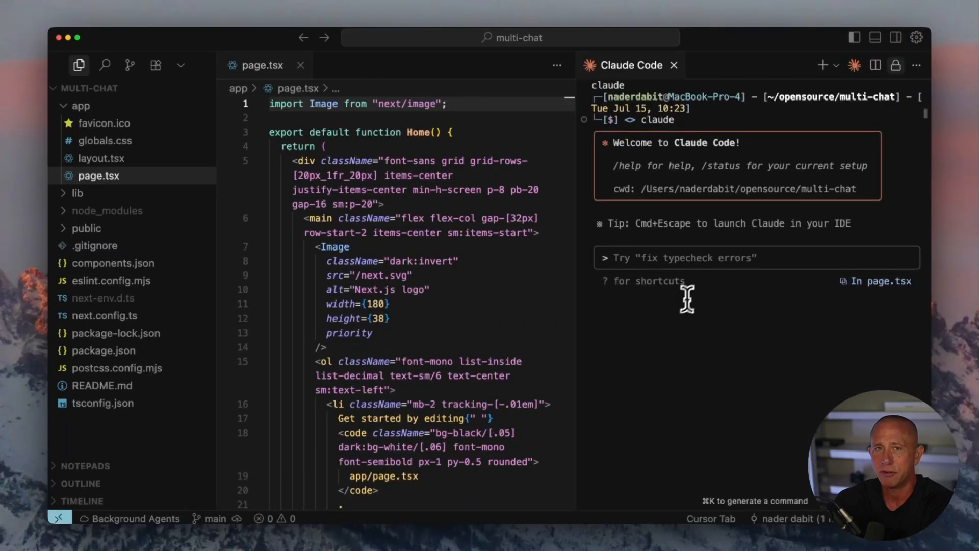
{"action": "mouse_move", "coordinate": [837, 284]}
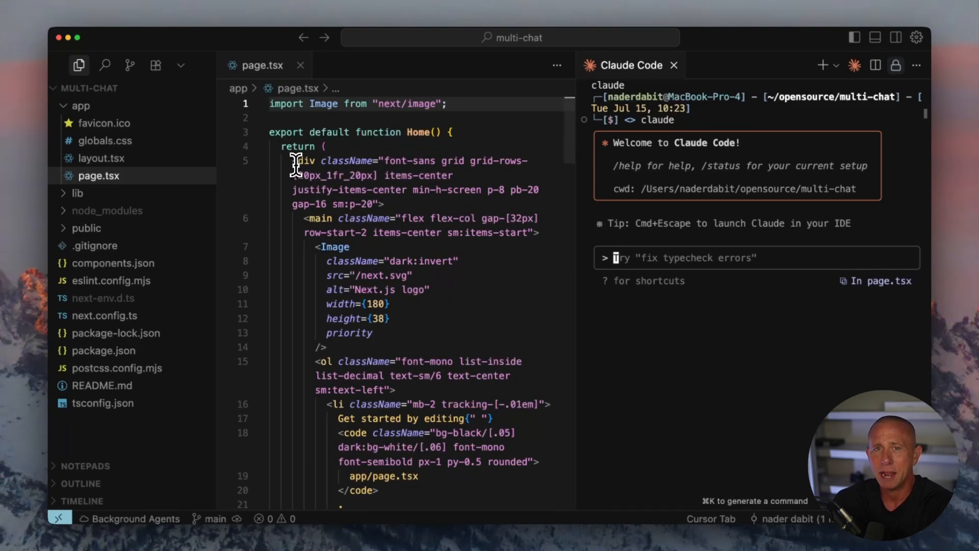
{"action": "left_click_drag", "start_coordinate": [292, 160], "coordinate": [385, 204]}
{"action": "type", "text": "add an AI chat interface to"}
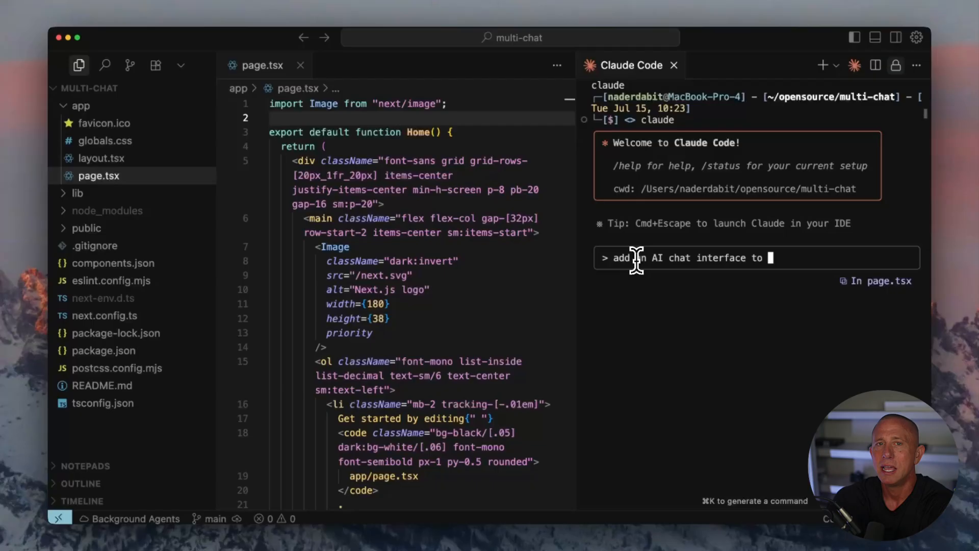
{"action": "type", "text": "@app/page.tsx"}
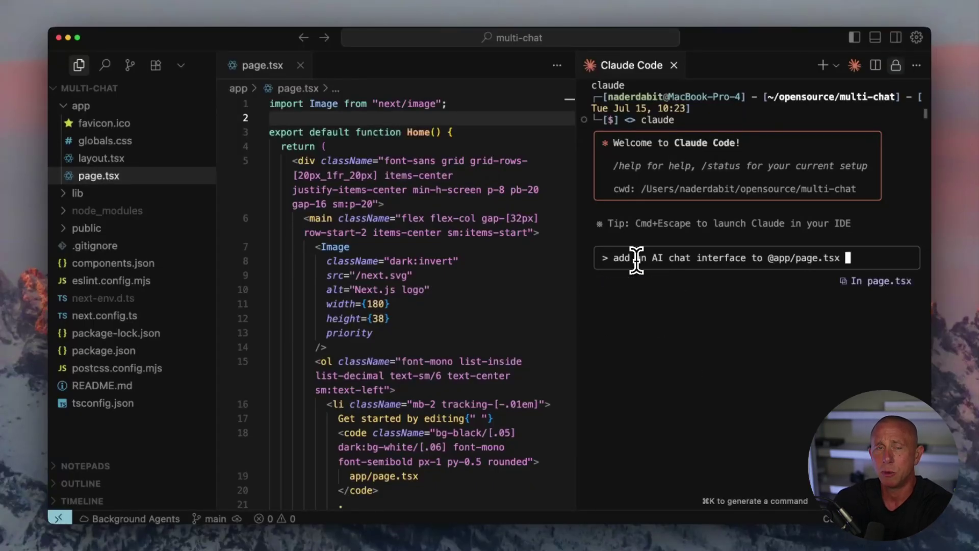
{"action": "type", "text": "/mod"}
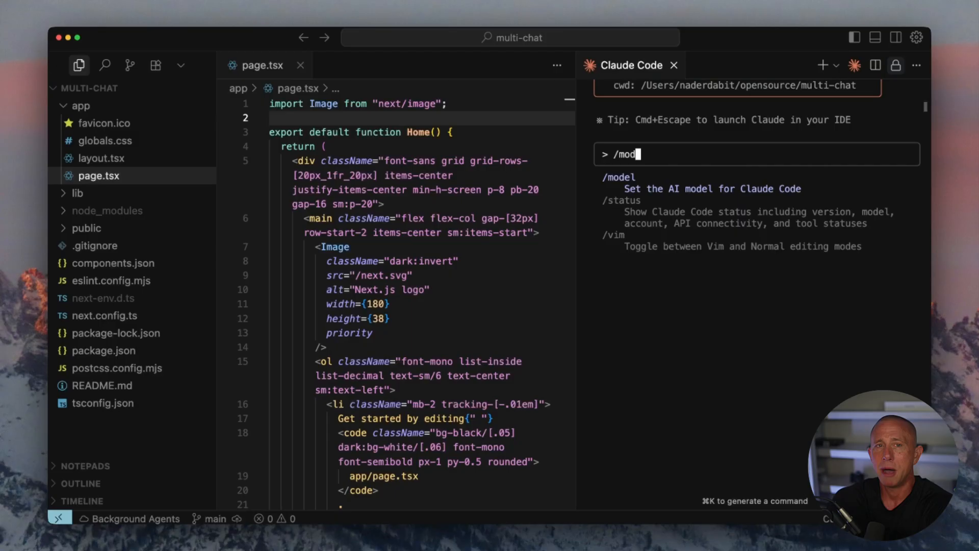
{"action": "key", "text": "Enter"}
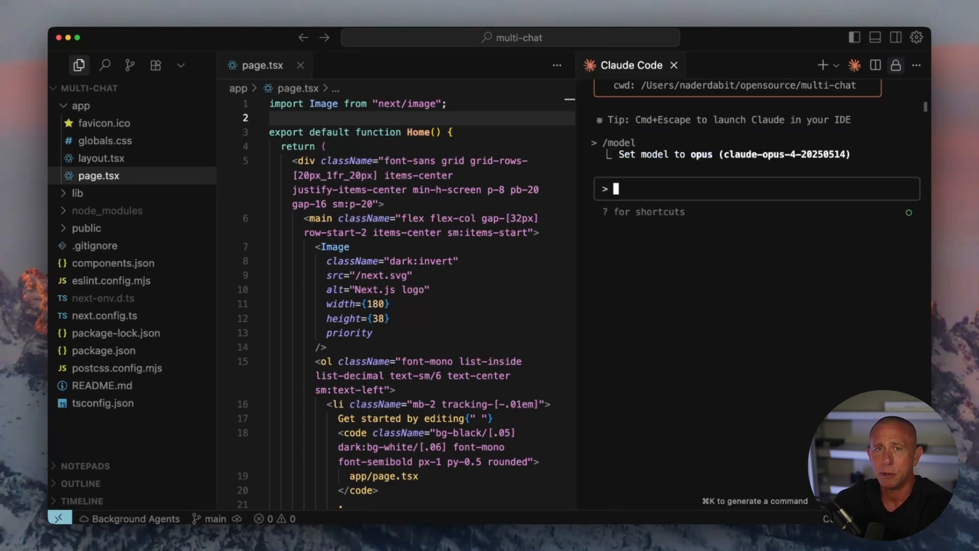
{"action": "type", "text": "/clear"}
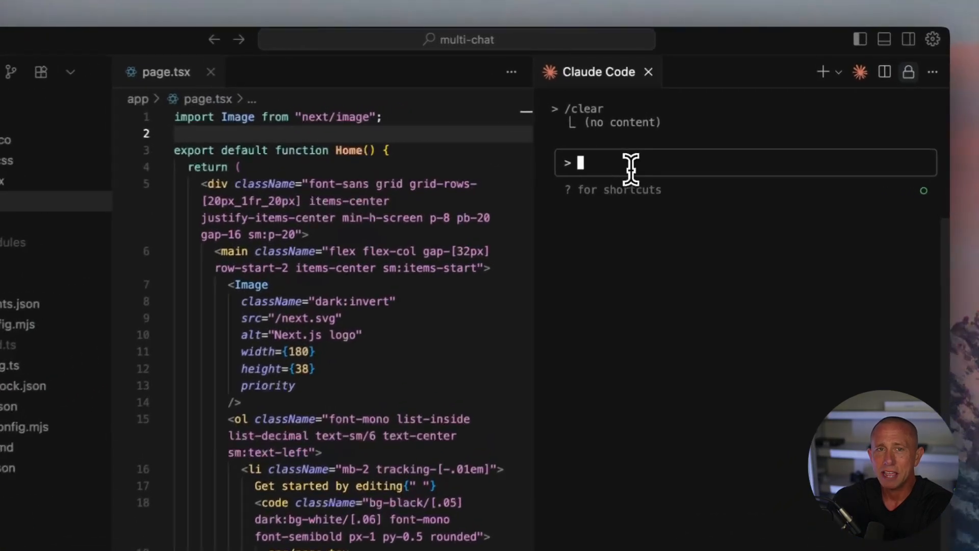
{"action": "type", "text": "/model"}
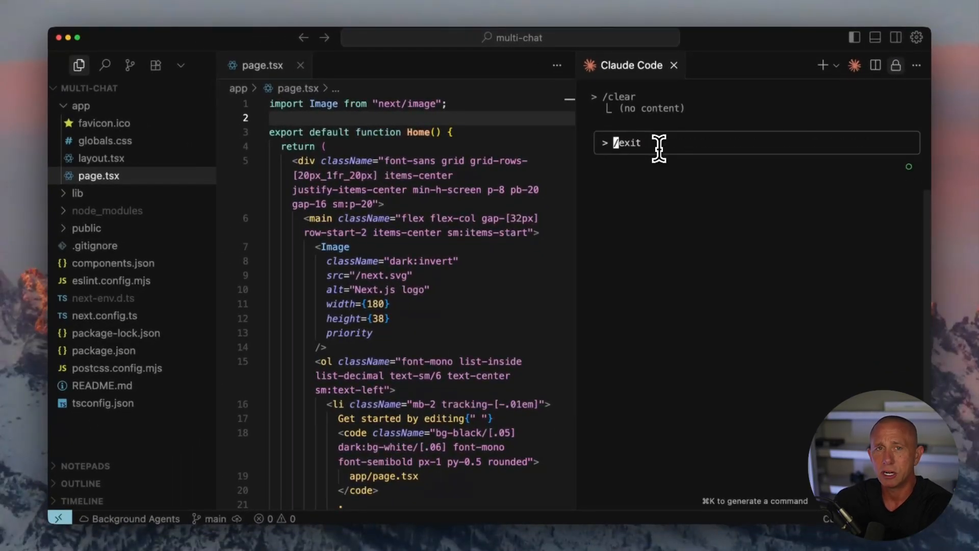
{"action": "type", "text": "/clear"}
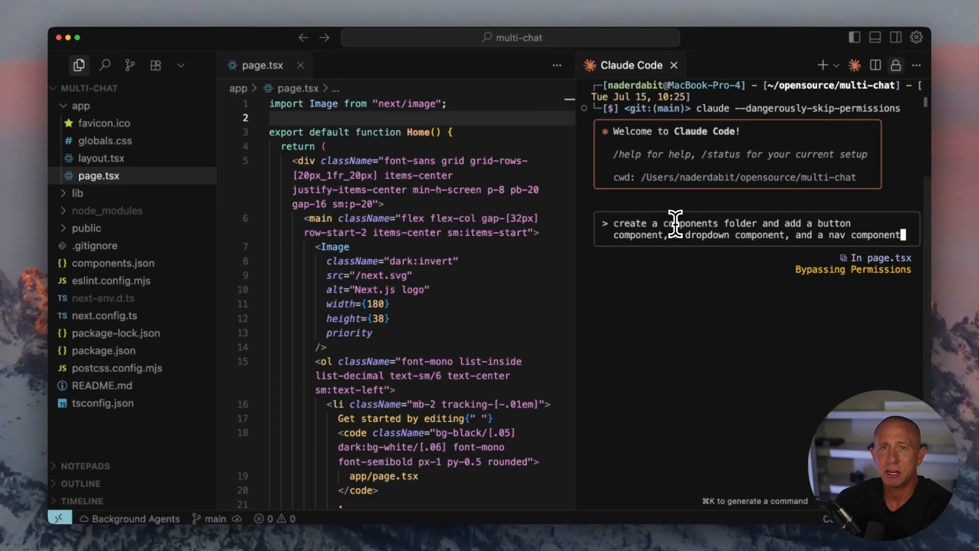
Request button, dropdown and nav components using shadcn, then start the /install command.
{"action": "type", "text": "using shadcn"}
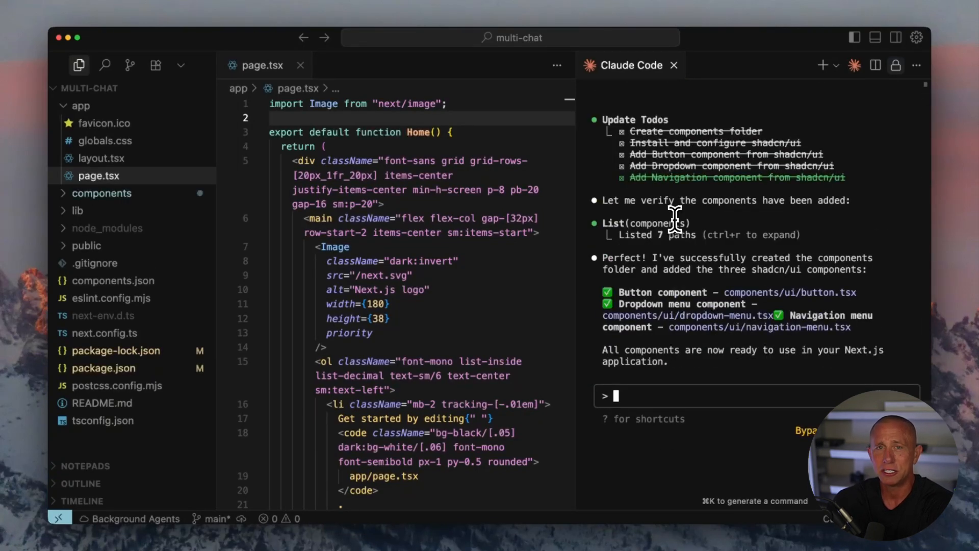
{"action": "type", "text": "/install"}
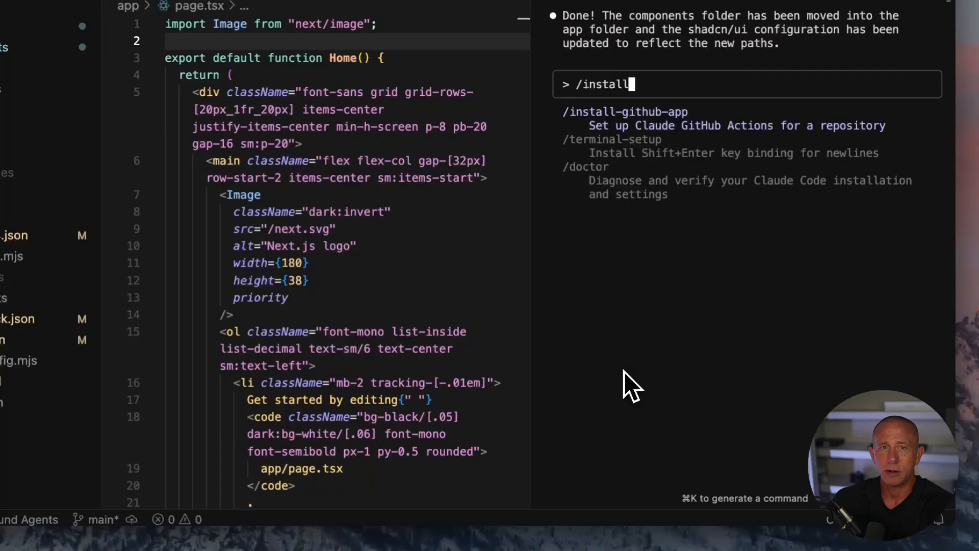
Run /install-github-app and read the claude bot's review on the 'Add Claude Code GitHub Workflow' PR.
{"action": "key", "text": "Enter"}
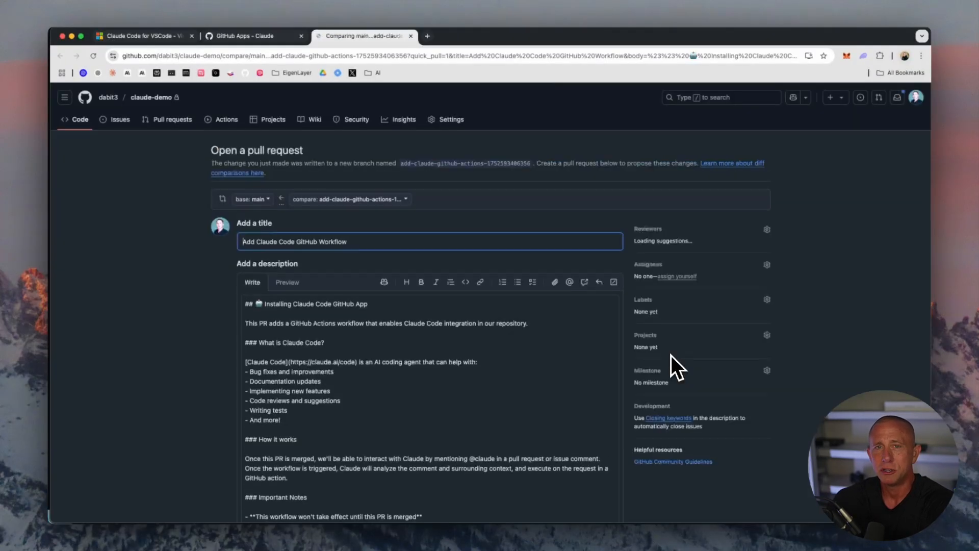
{"action": "scroll", "scroll_direction": "down", "scroll_amount": 3}
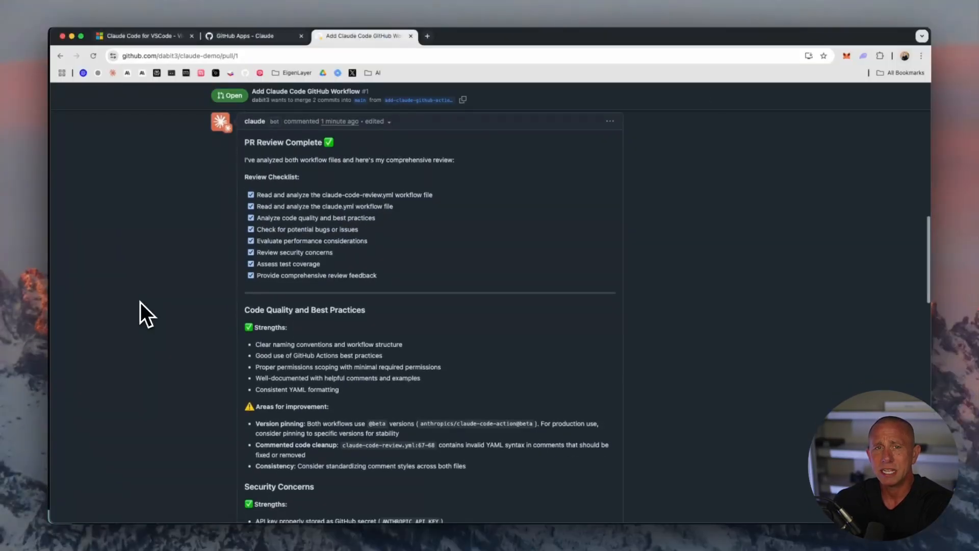
{"action": "scroll", "scroll_direction": "down", "scroll_amount": 3}
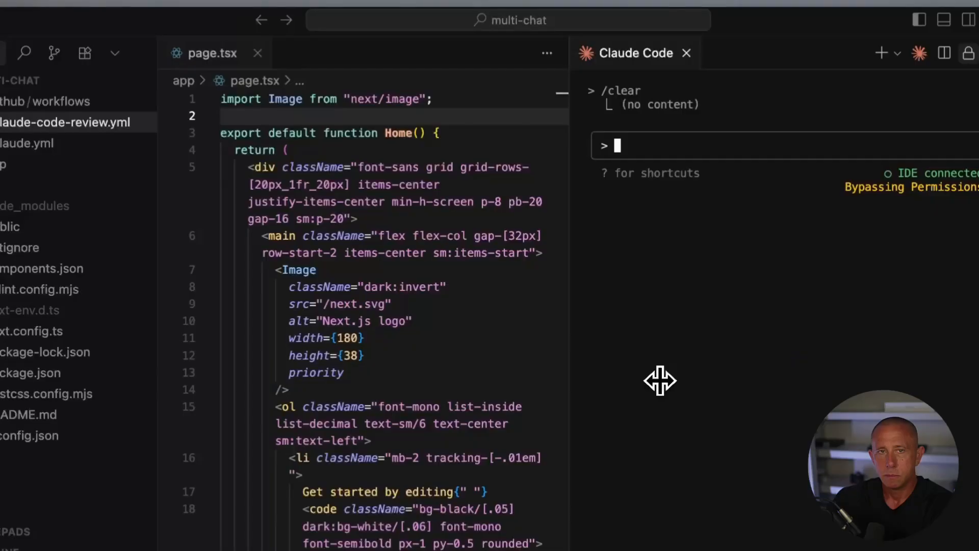
{"action": "type", "text": "/termin"}
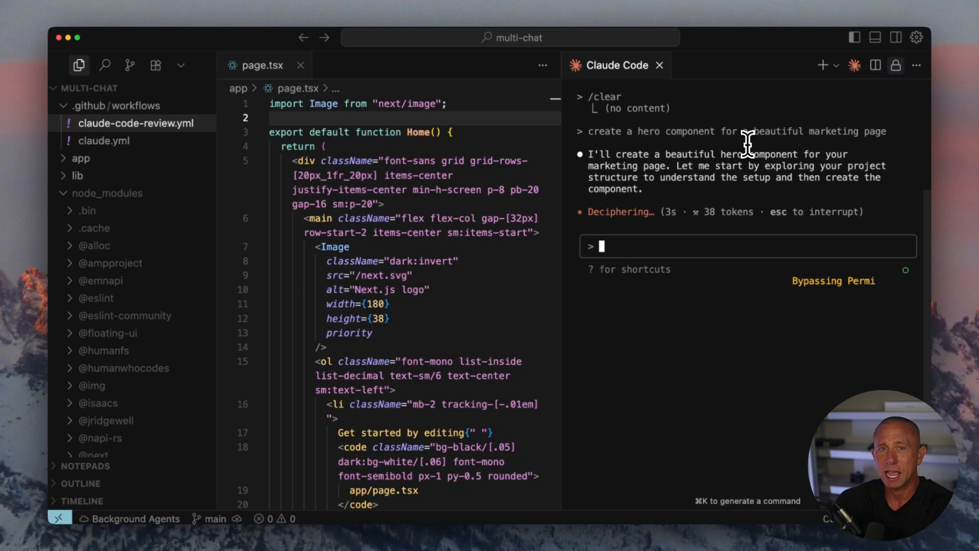
{"action": "key", "text": "Escape"}
{"action": "type", "text": "c"}
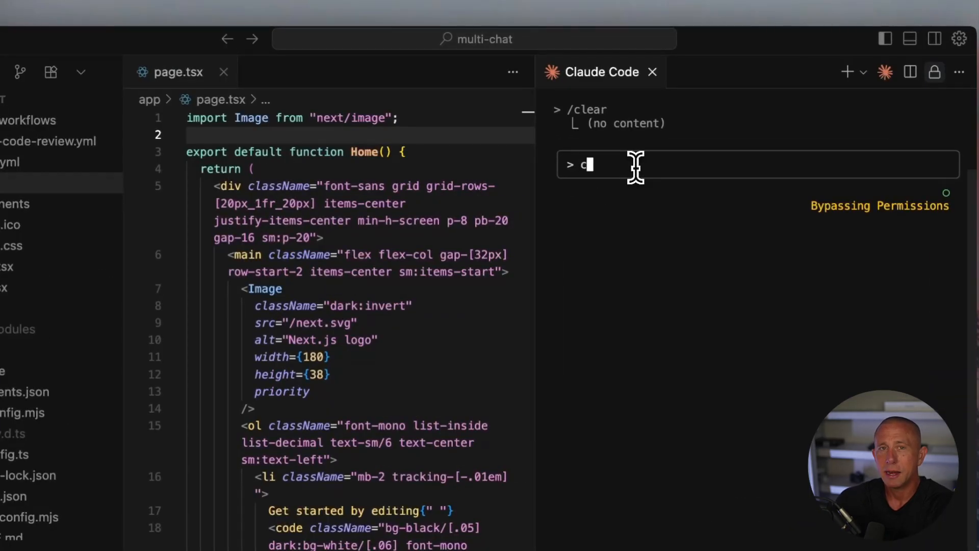
Send 'create a page to view individual ai chat messages' and queue 'create a navbar in layout.tsx' behind it.
{"action": "type", "text": "reate a page to"}
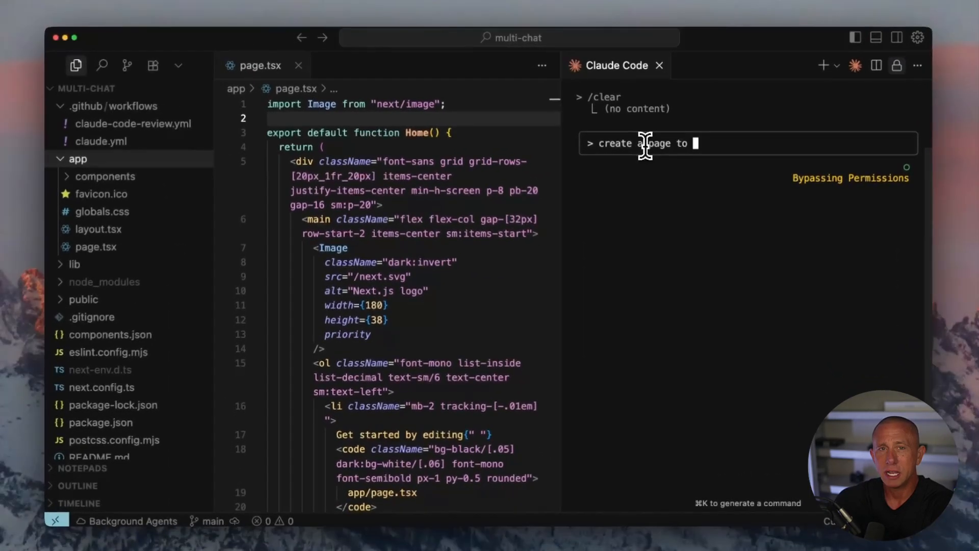
{"action": "type", "text": "view individual"}
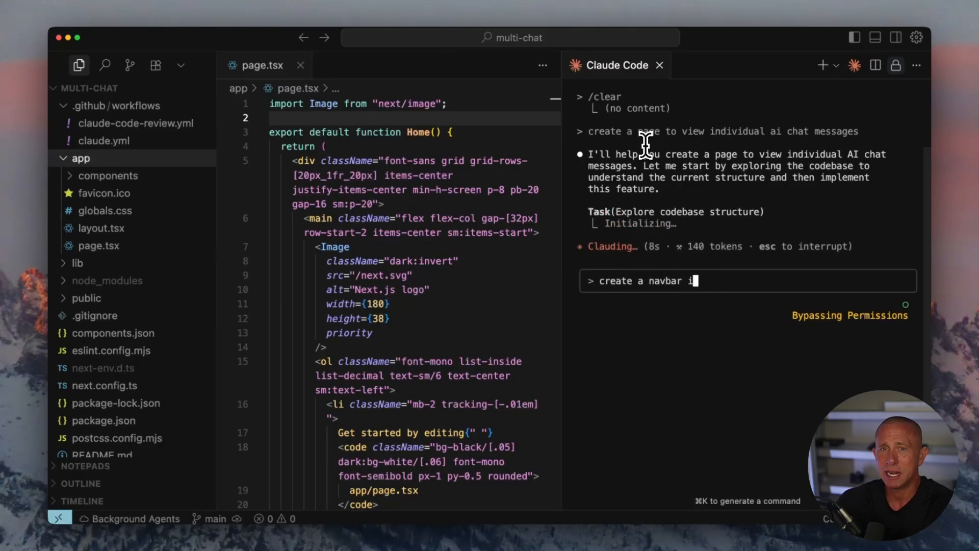
{"action": "type", "text": "n layout.tx"}
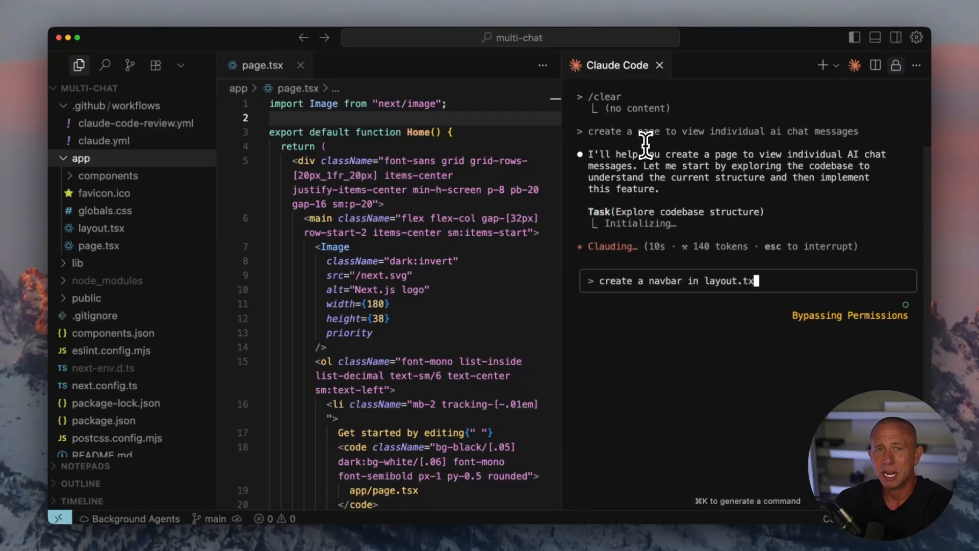
{"action": "type", "text": "updat"}
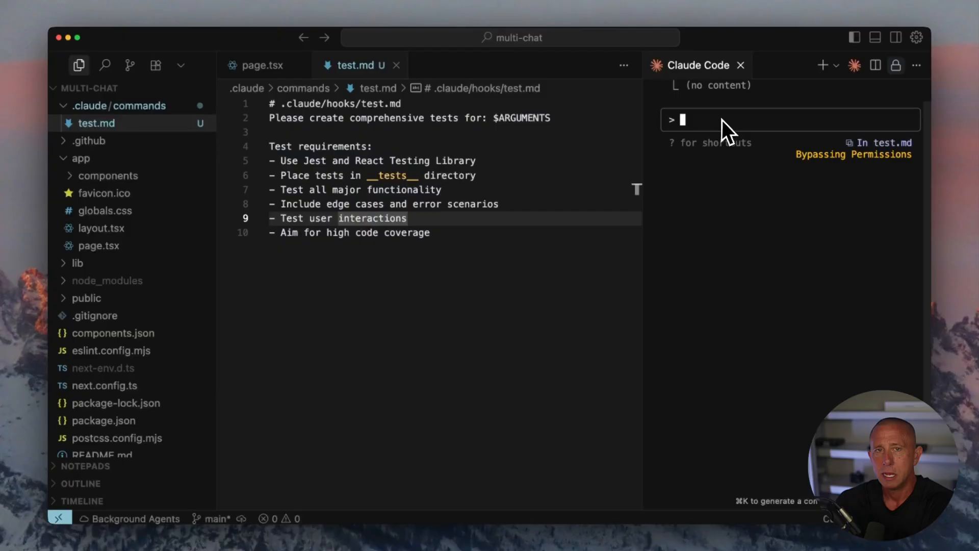
Run /test app/components/button.tsx to generate button.test.tsx and the Jest configuration.
{"action": "type", "text": "/test"}
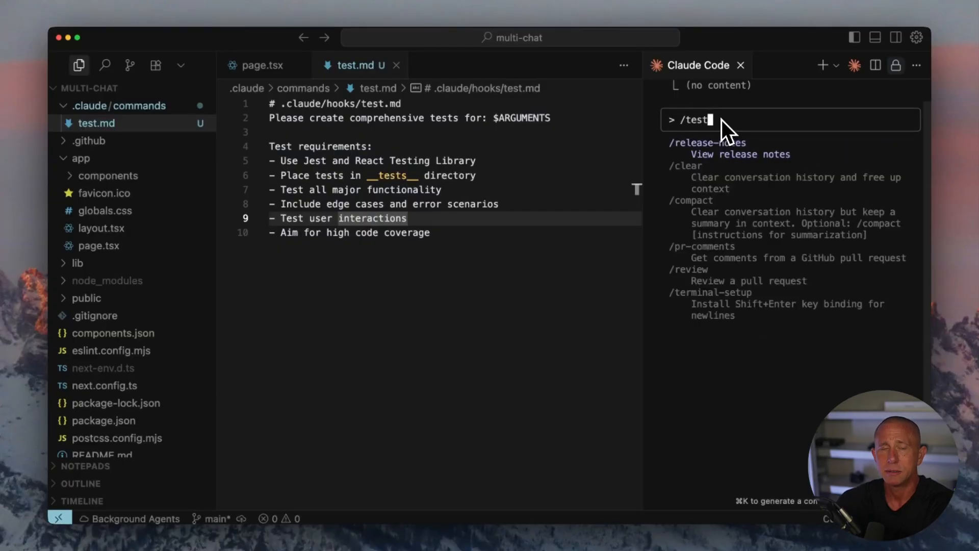
{"action": "type", "text": "an"}
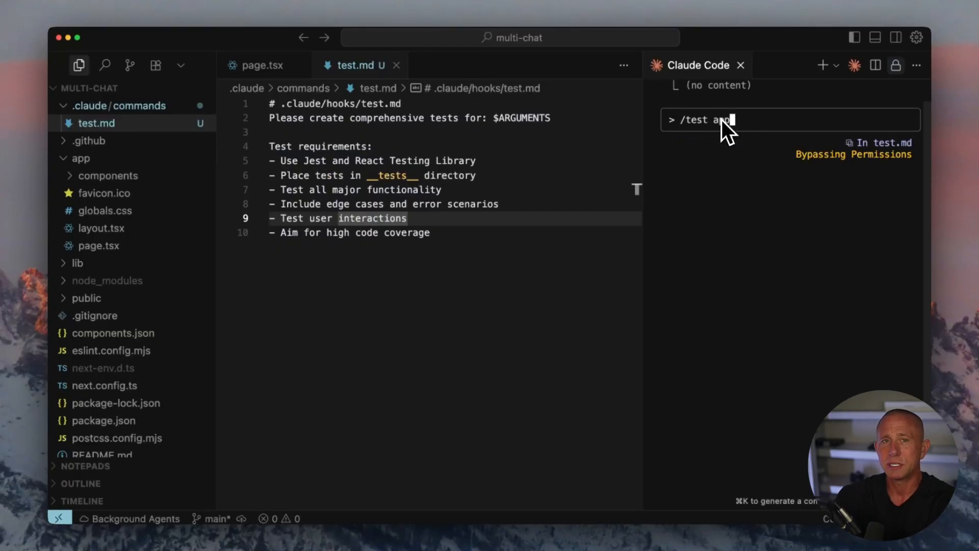
{"action": "type", "text": "pp/components/"}
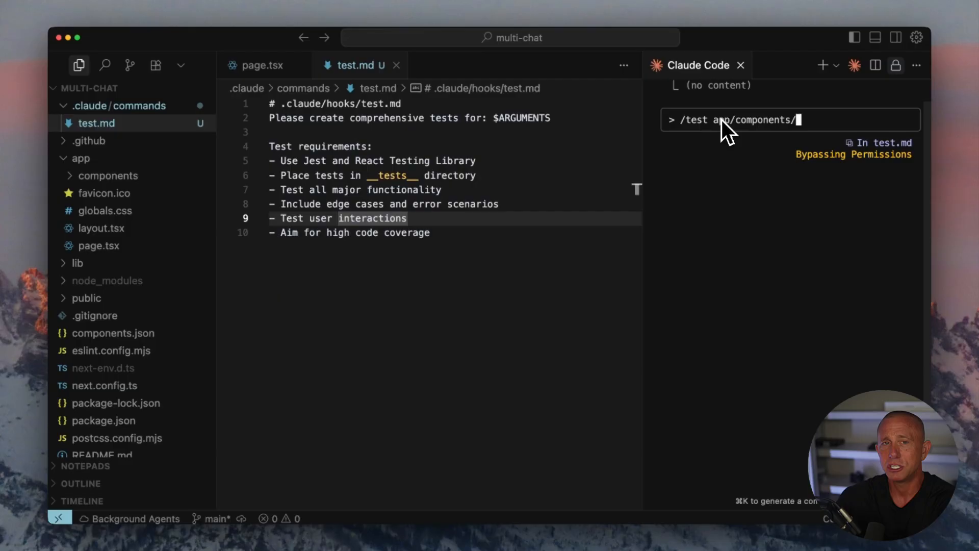
{"action": "type", "text": "button.tsx"}
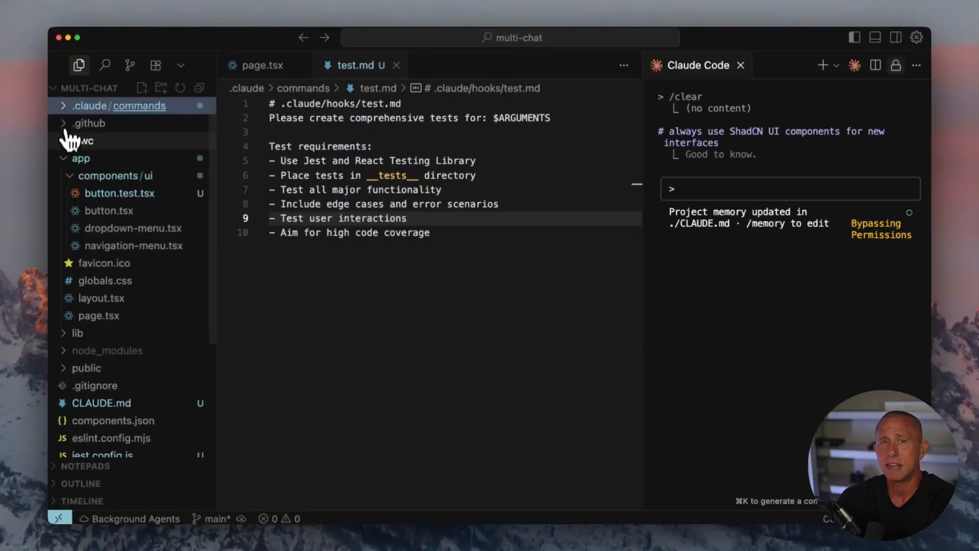
View the 'always use ShadCN UI components' rule under Development Guidelines in CLAUDE.md.
{"action": "left_click", "coordinate": [102, 403]}
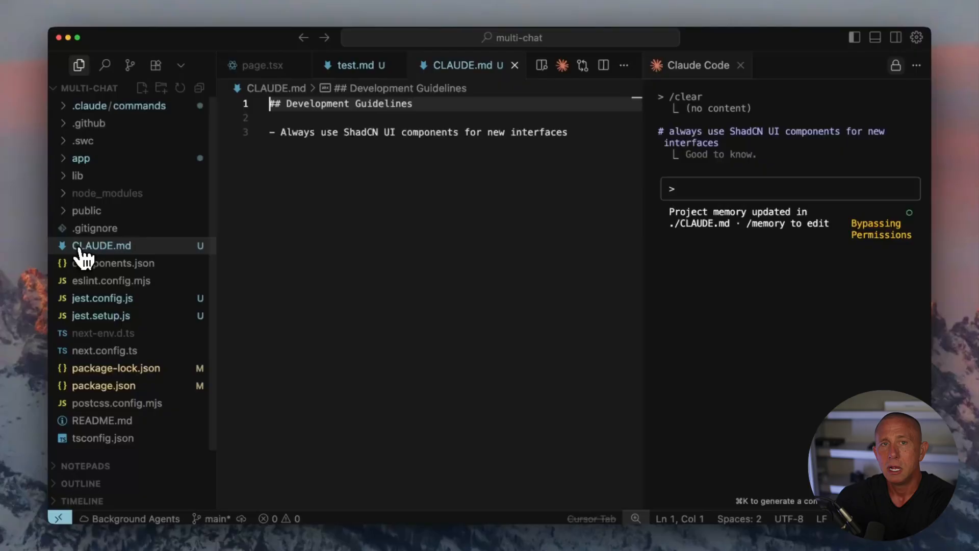